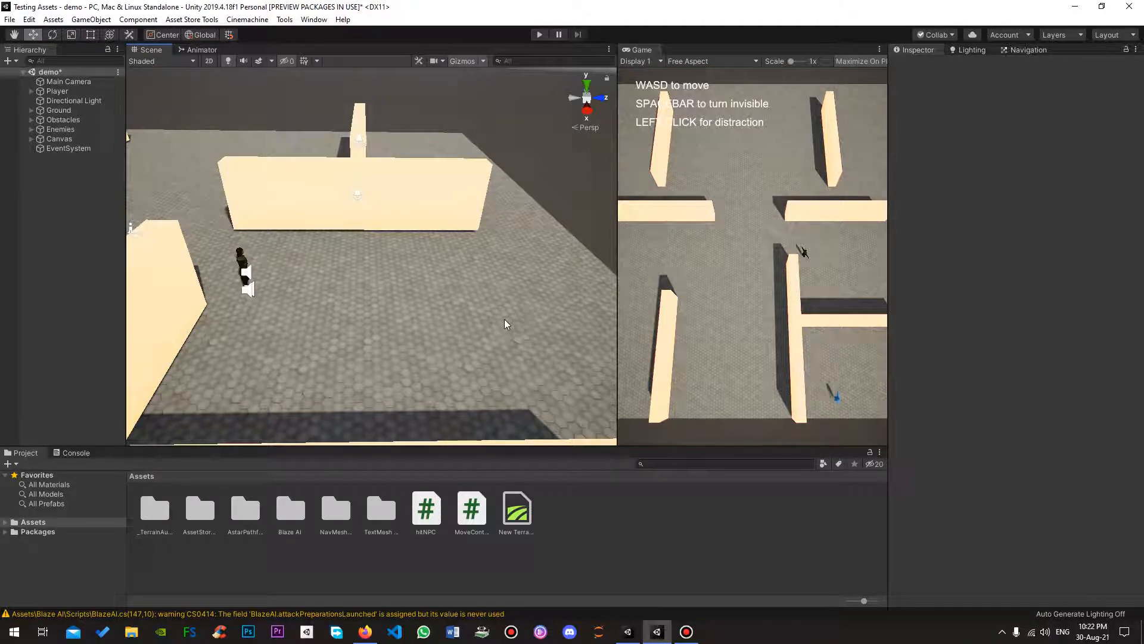
{"action": "mouse_move", "coordinate": [455, 289]}
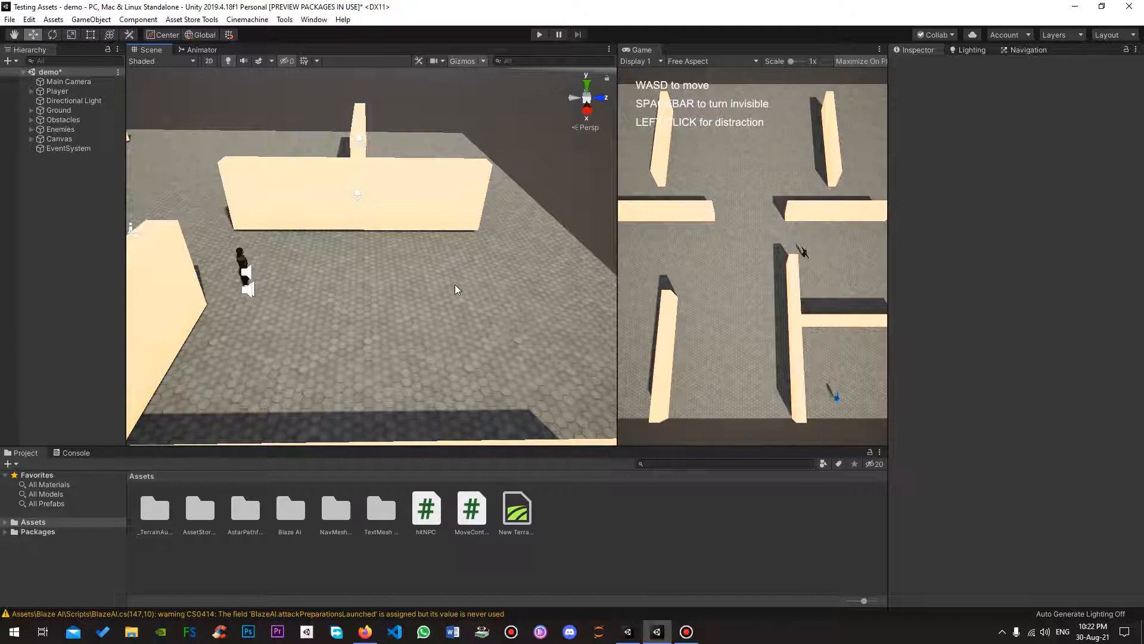
{"action": "mouse_move", "coordinate": [379, 285]}
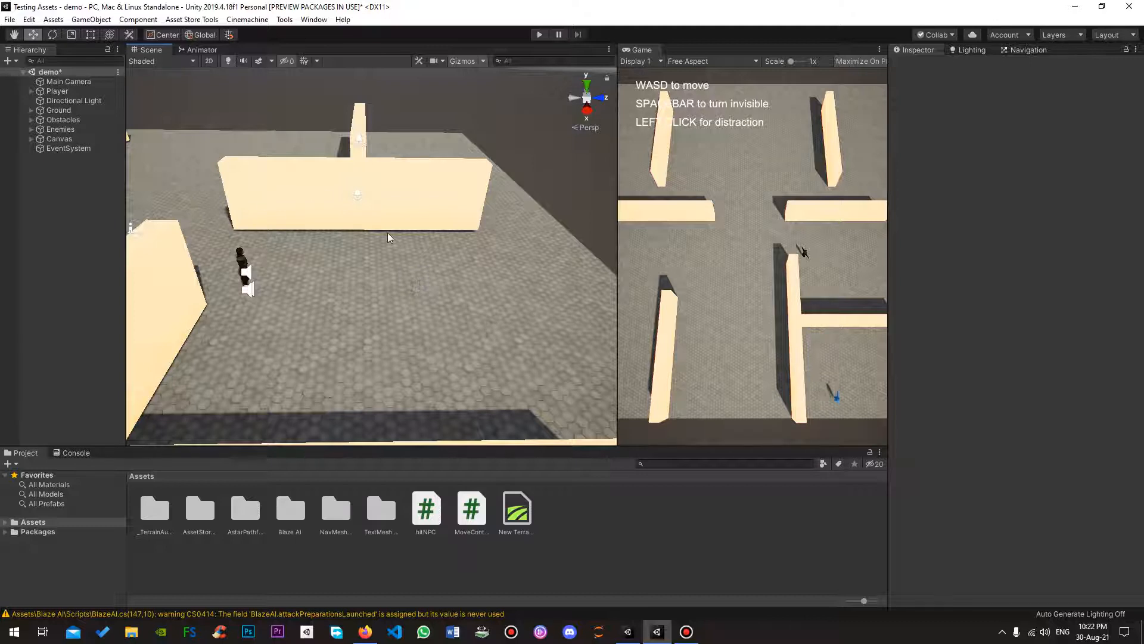
{"action": "mouse_move", "coordinate": [373, 238]}
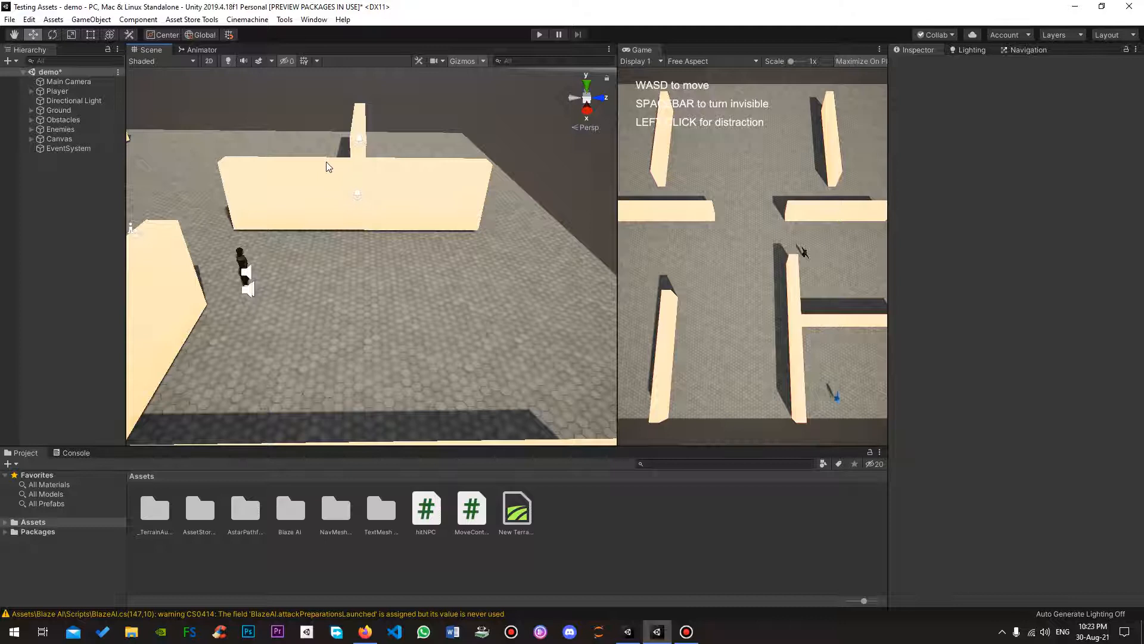
{"action": "mouse_move", "coordinate": [208, 127]}
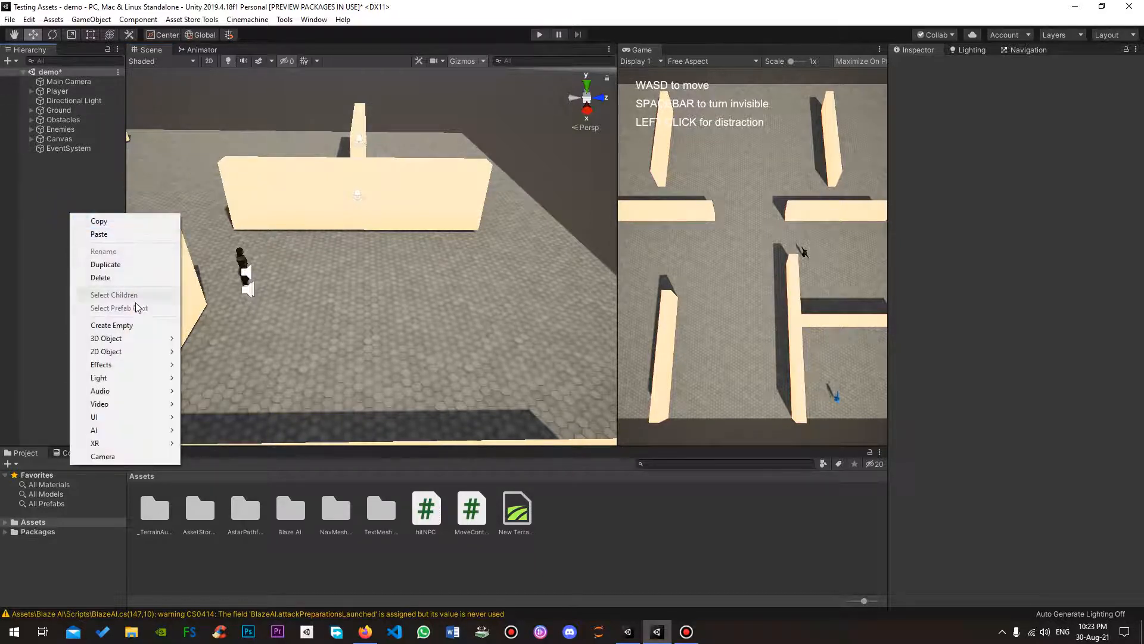
Add a new 3D Cube object to the maze scene from the Hierarchy.
{"action": "left_click", "coordinate": [106, 338]}
{"action": "type", "text": "blaze"}
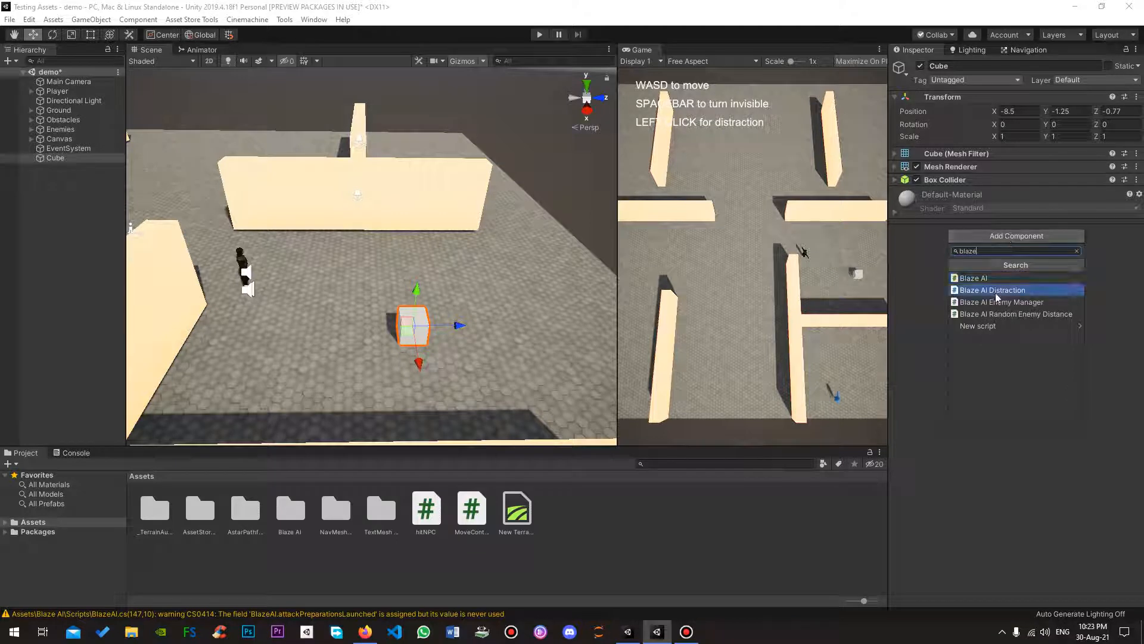
Add Blaze AI Distraction to the cube, radius 9.29, Pass Through Colliders enabled.
{"action": "left_click", "coordinate": [992, 290]}
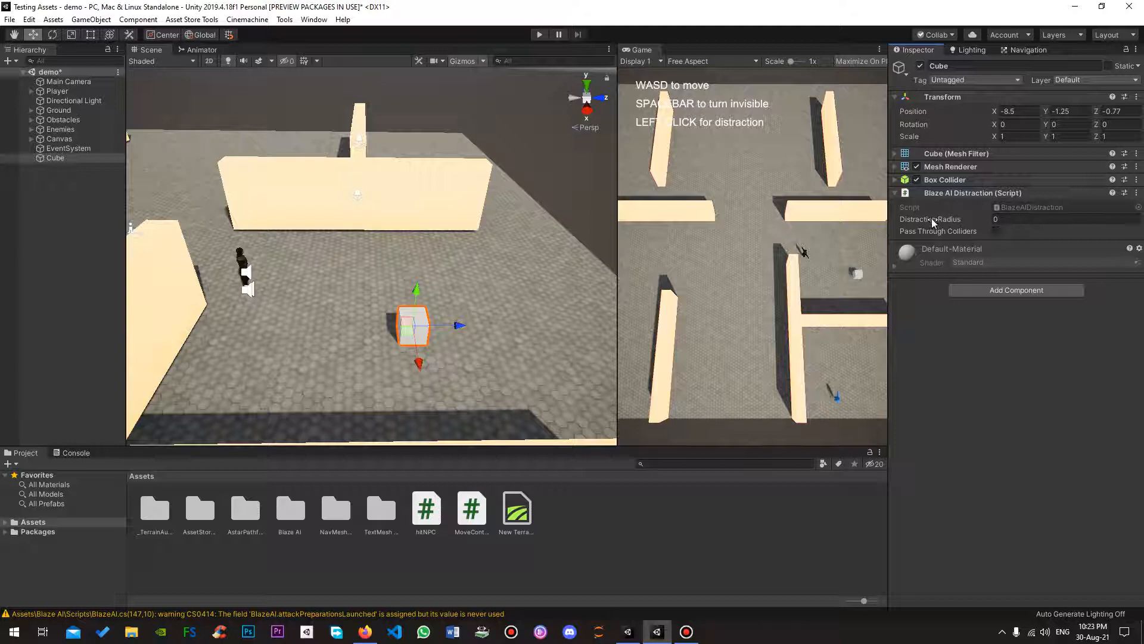
{"action": "mouse_move", "coordinate": [930, 218]}
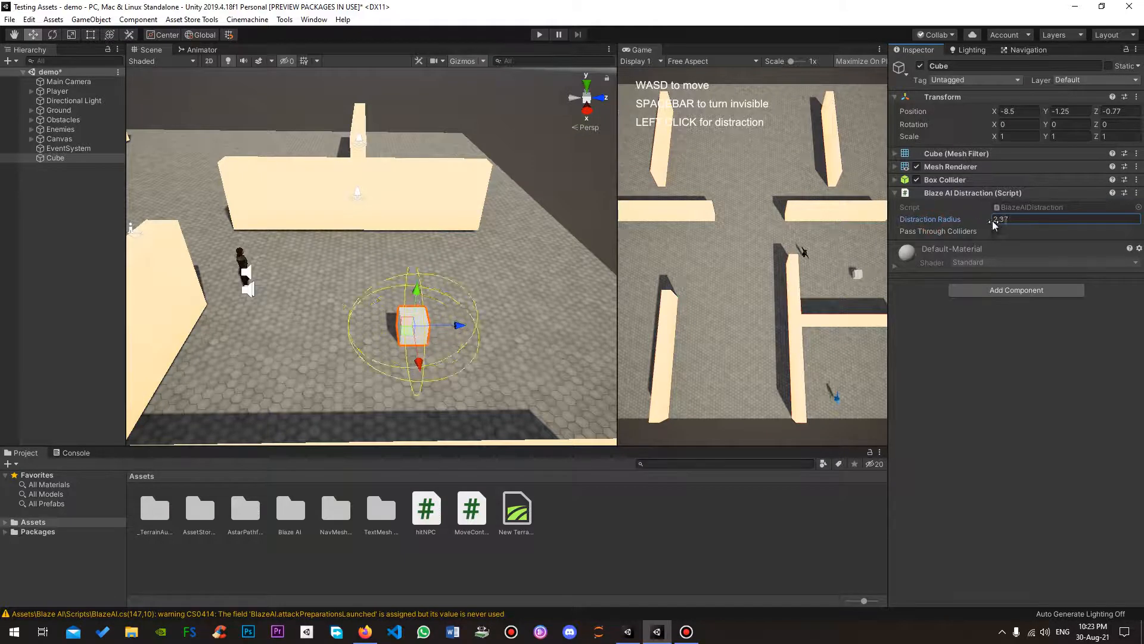
{"action": "left_click_drag", "start_coordinate": [1021, 219], "coordinate": [1124, 218]}
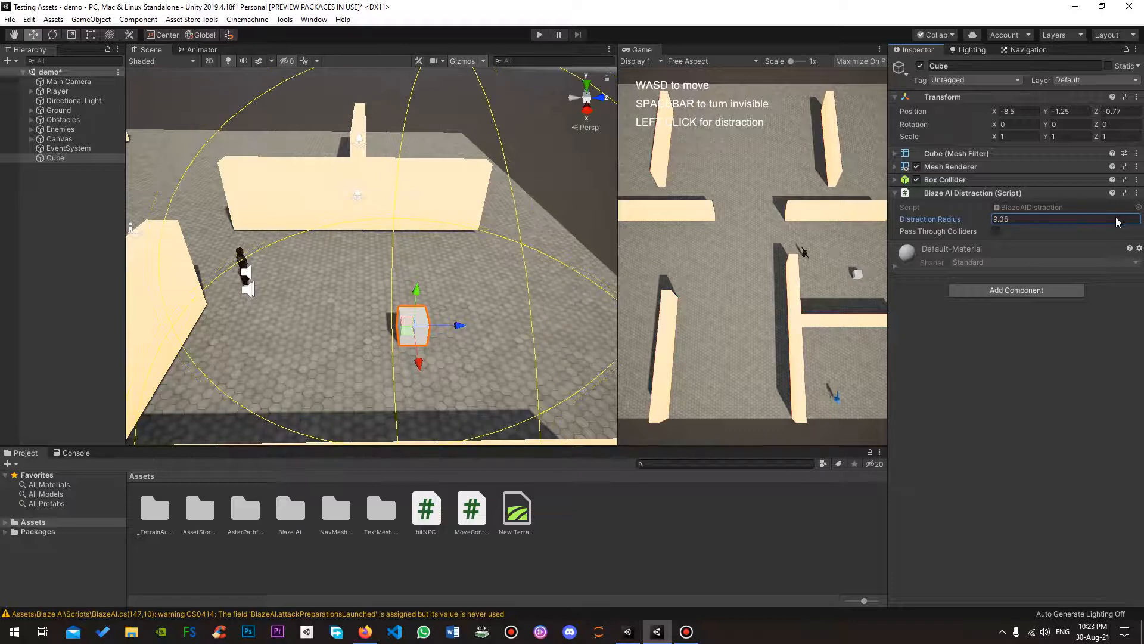
{"action": "left_click_drag", "start_coordinate": [1065, 218], "coordinate": [1123, 218]}
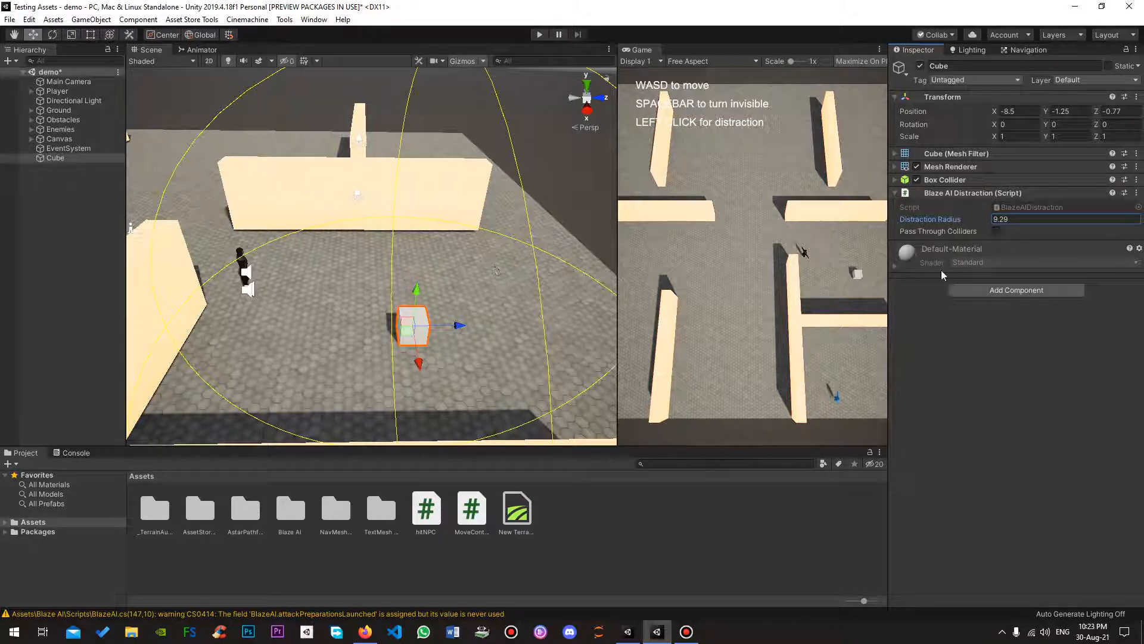
{"action": "mouse_move", "coordinate": [942, 236]}
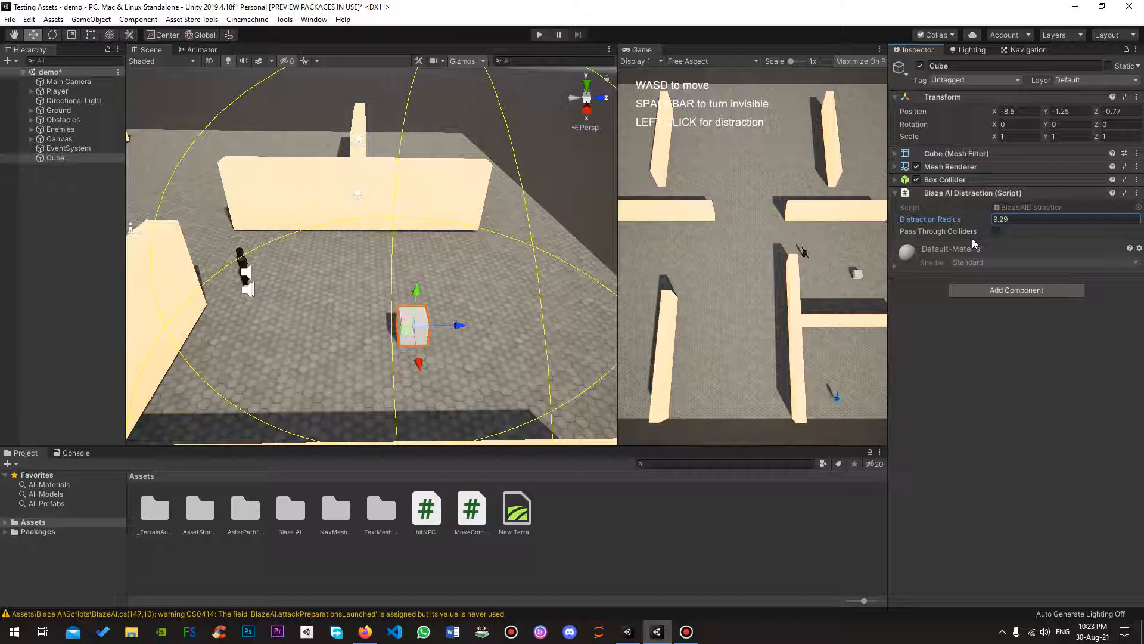
{"action": "mouse_move", "coordinate": [260, 256]}
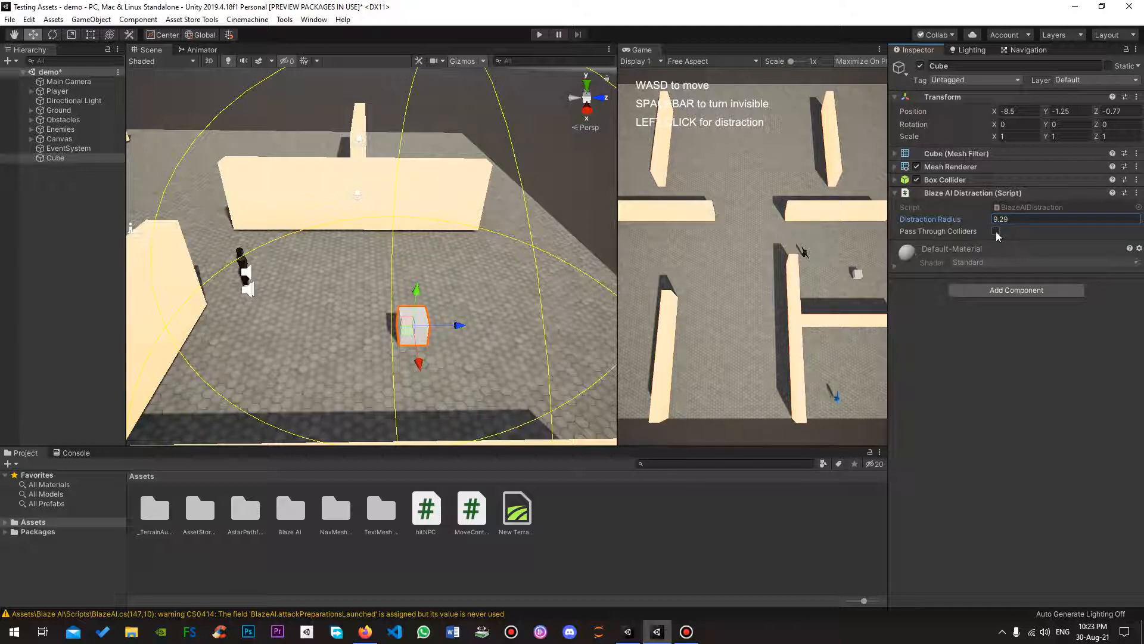
{"action": "left_click", "coordinate": [995, 231]}
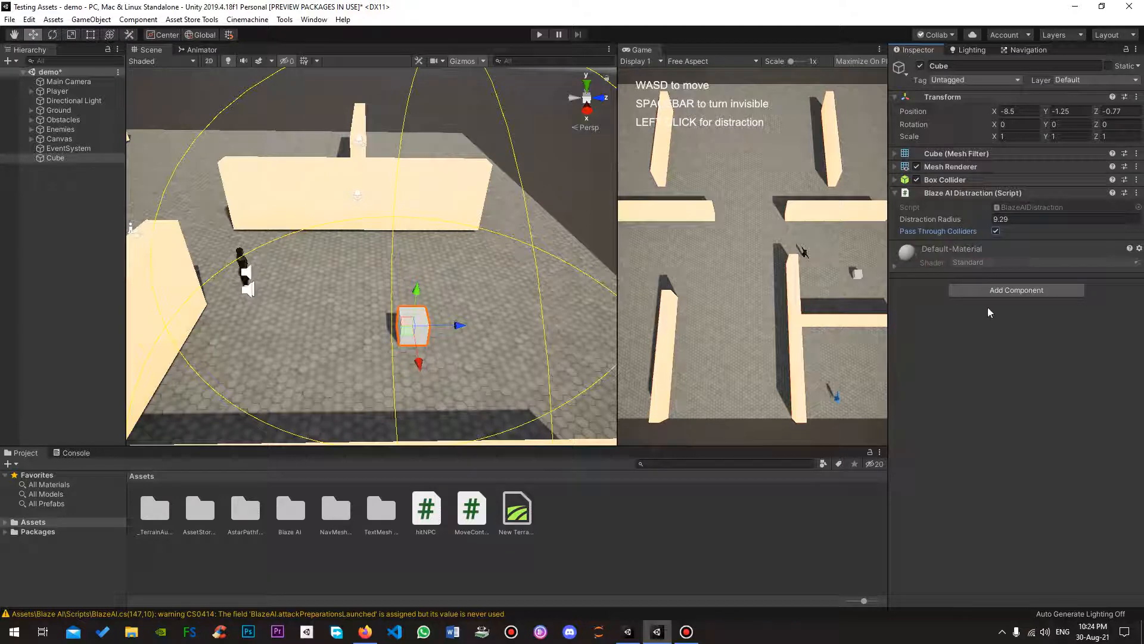
{"action": "mouse_move", "coordinate": [633, 524]}
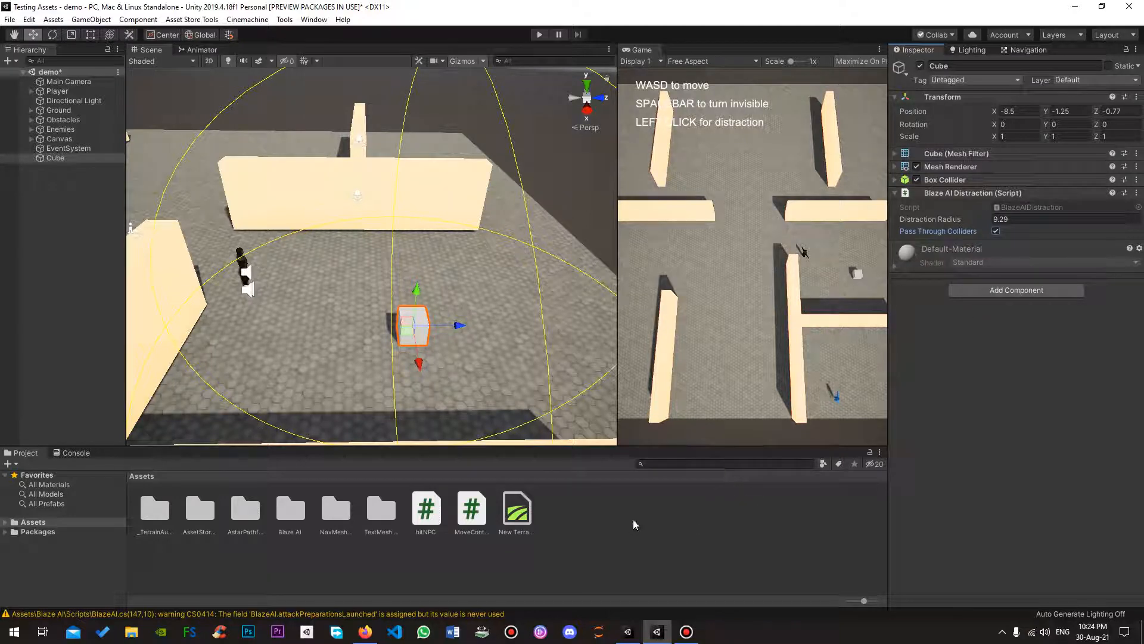
Create a C# Script asset in the Assets panel and name it distractTrigger.
{"action": "right_click", "coordinate": [635, 524]}
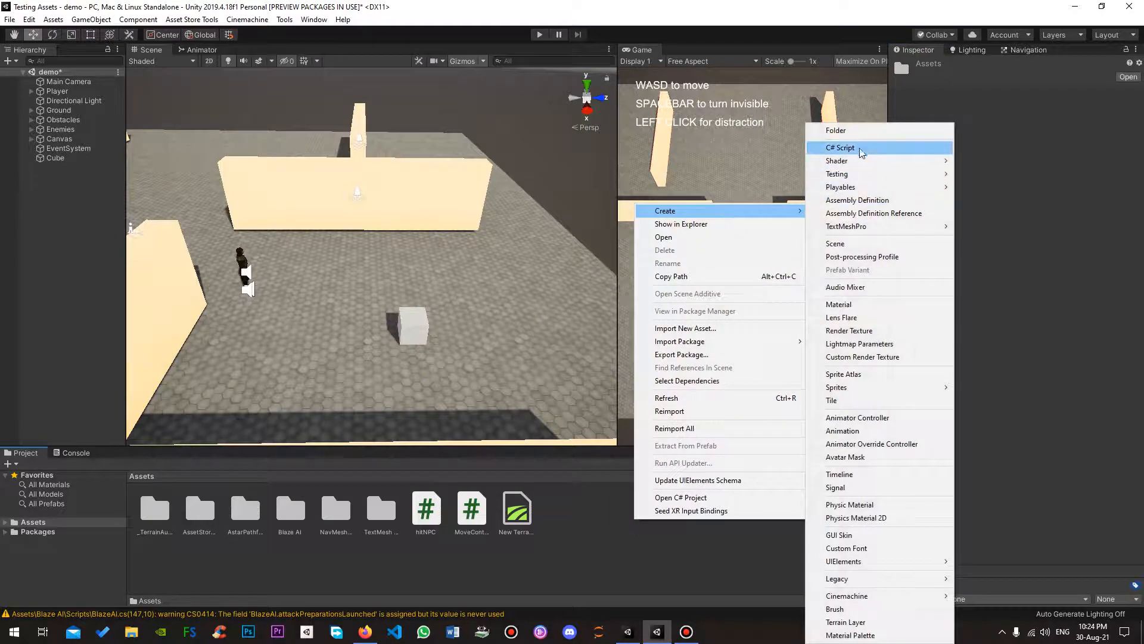
{"action": "left_click", "coordinate": [841, 147]}
{"action": "type", "text": "DistractTrigger"}
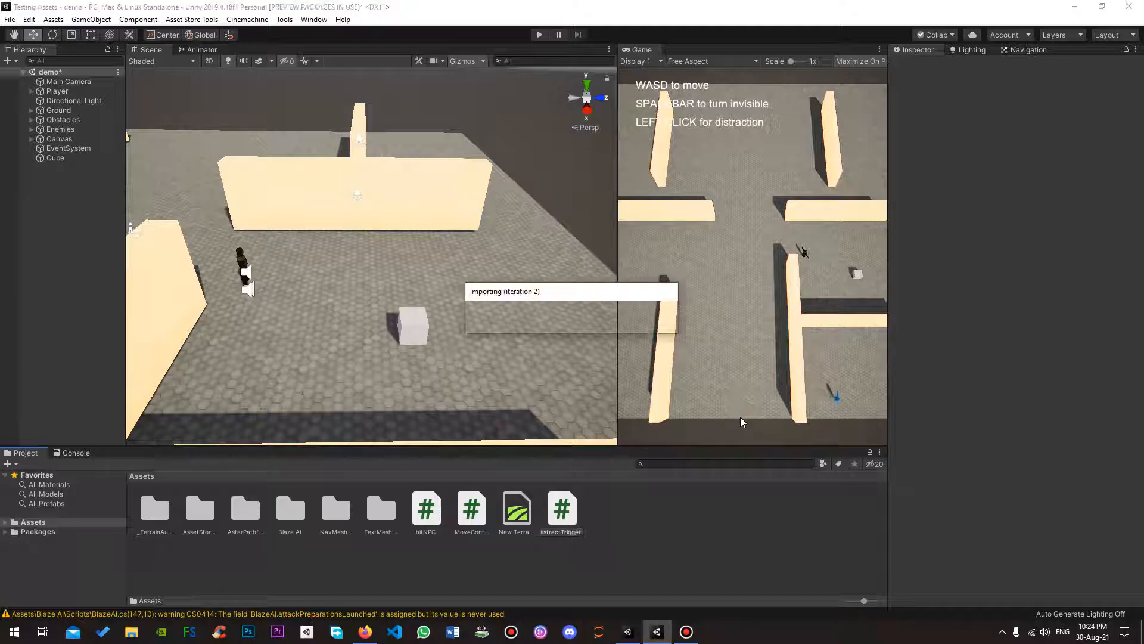
{"action": "left_click", "coordinate": [54, 157]}
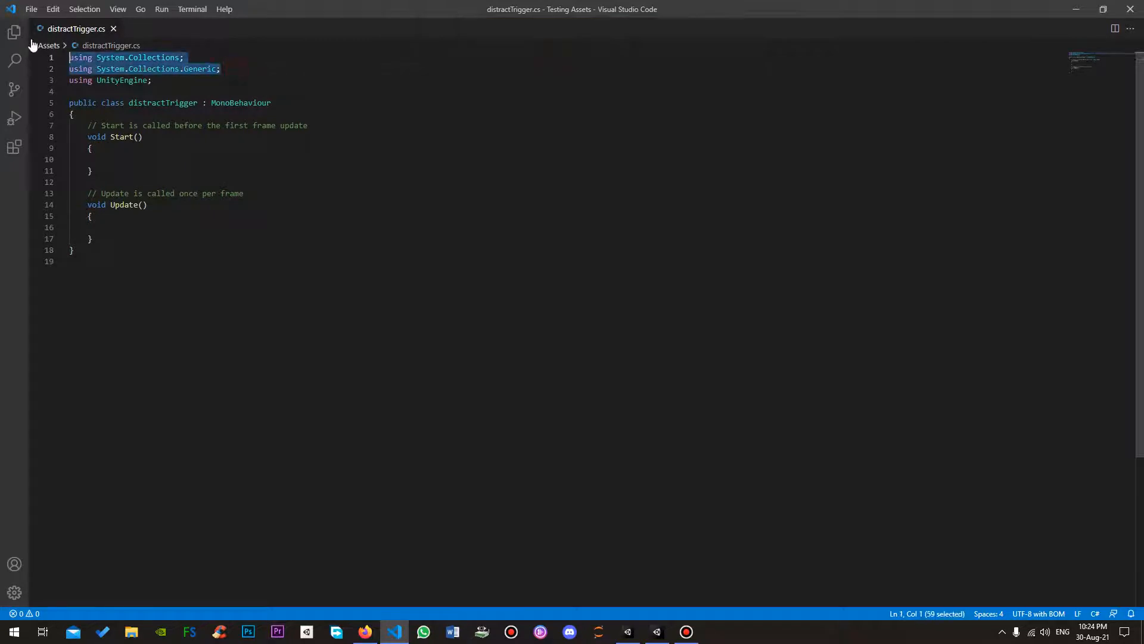
Remove unused using lines and add a public BlazeAIDistraction field to distractTrigger.
{"action": "key", "text": "Delete"}
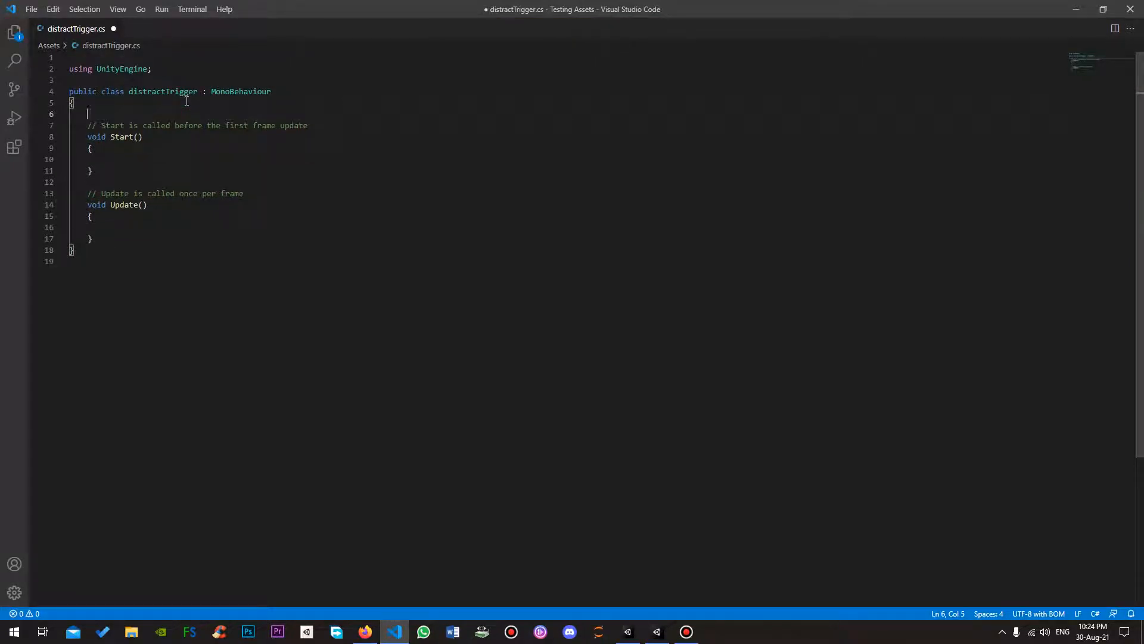
{"action": "type", "text": "p"}
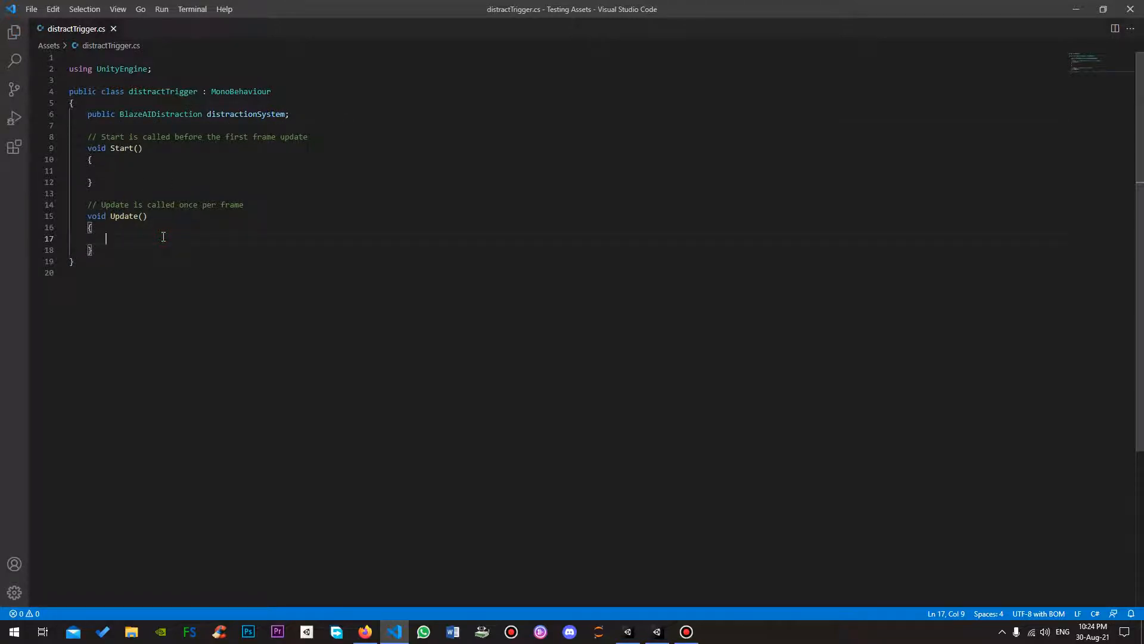
{"action": "type", "text": "if (Input.GetKeyDown("}
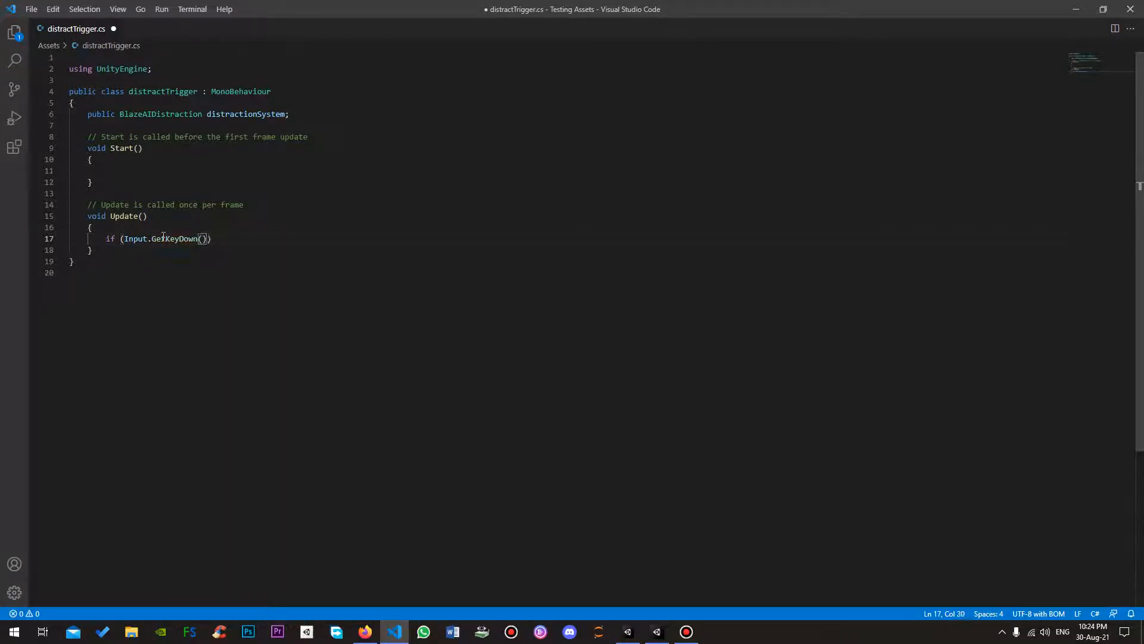
In Update, call distractionSystem.TriggerDistraction() when KeyCode.R is pressed.
{"action": "type", "text": "KeyCode"}
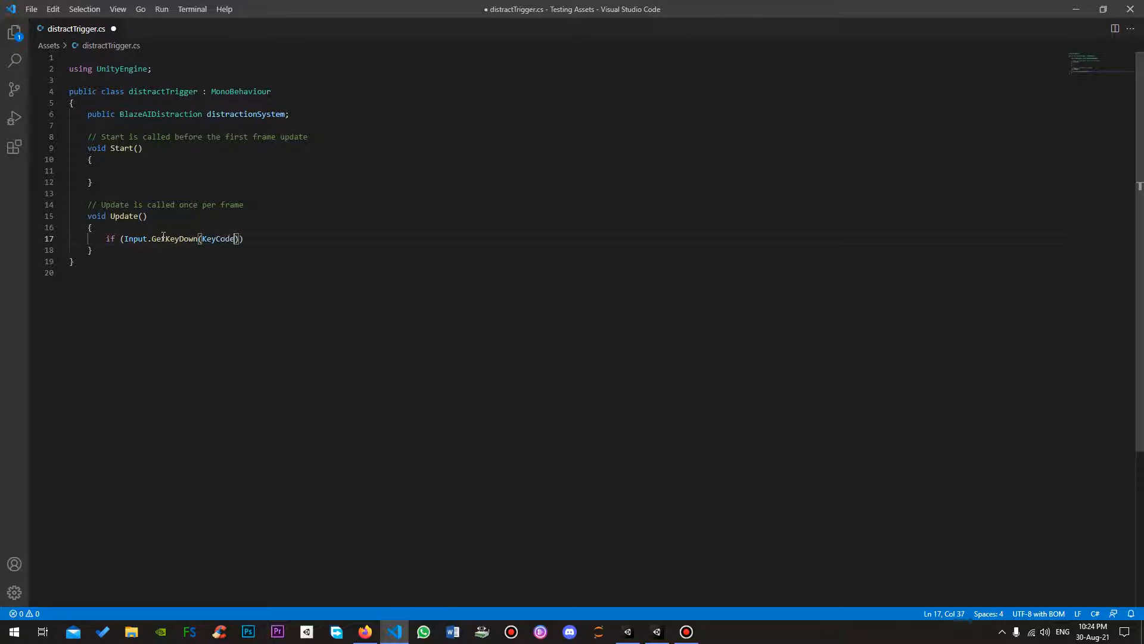
{"action": "type", "text": ".R) {"}
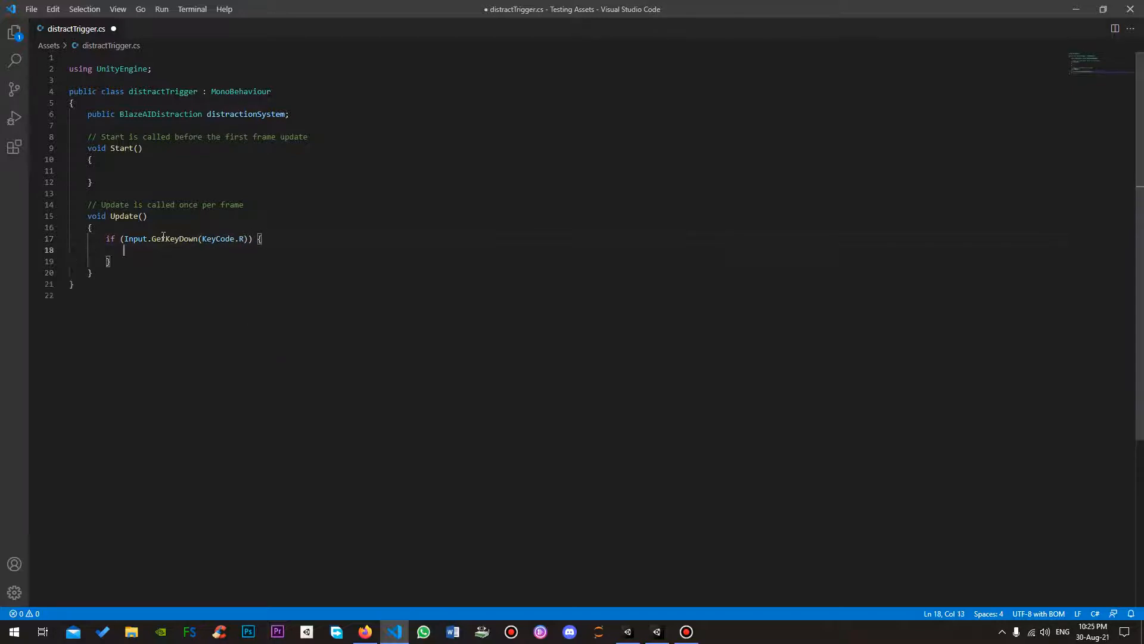
{"action": "type", "text": "distractionSystem"}
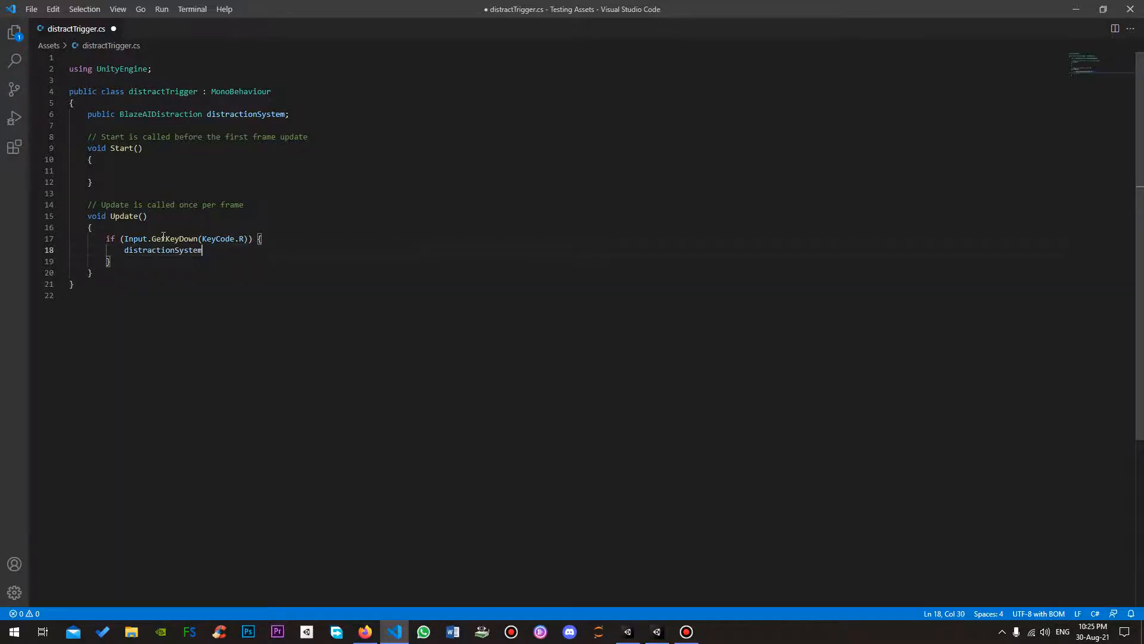
{"action": "type", "text": ".TriggerDistraction"}
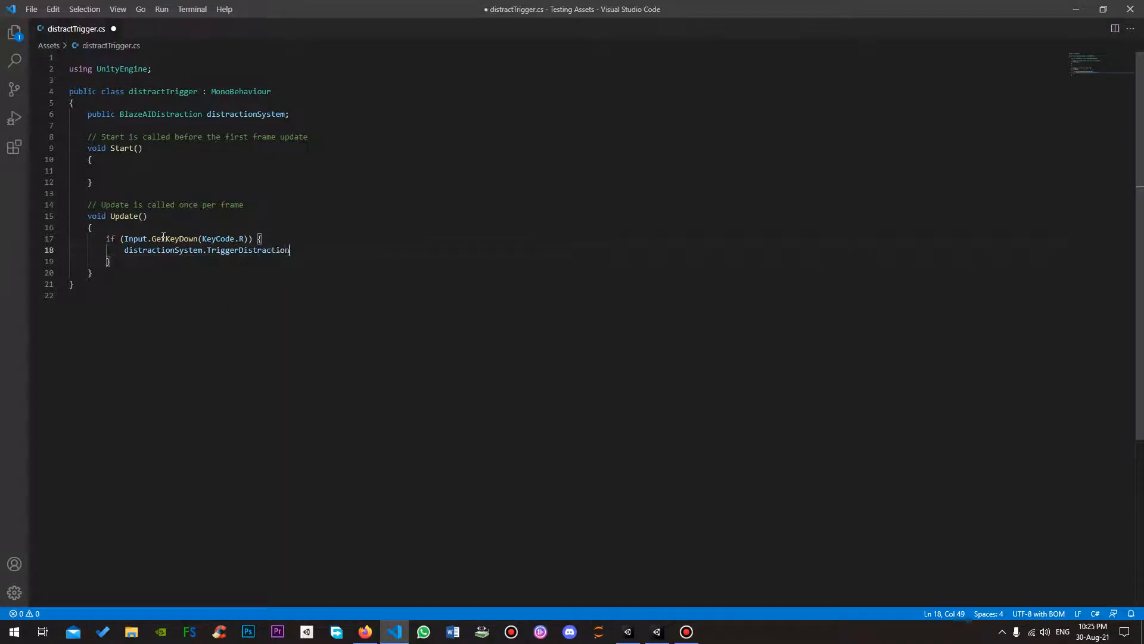
{"action": "type", "text": "();"}
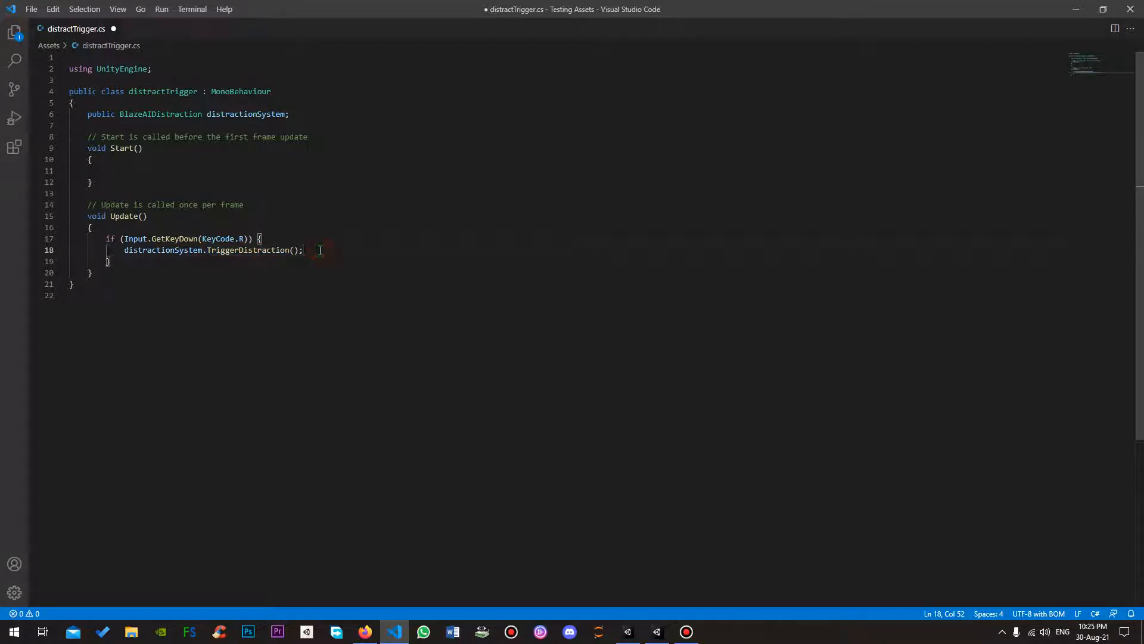
{"action": "left_click", "coordinate": [394, 631]}
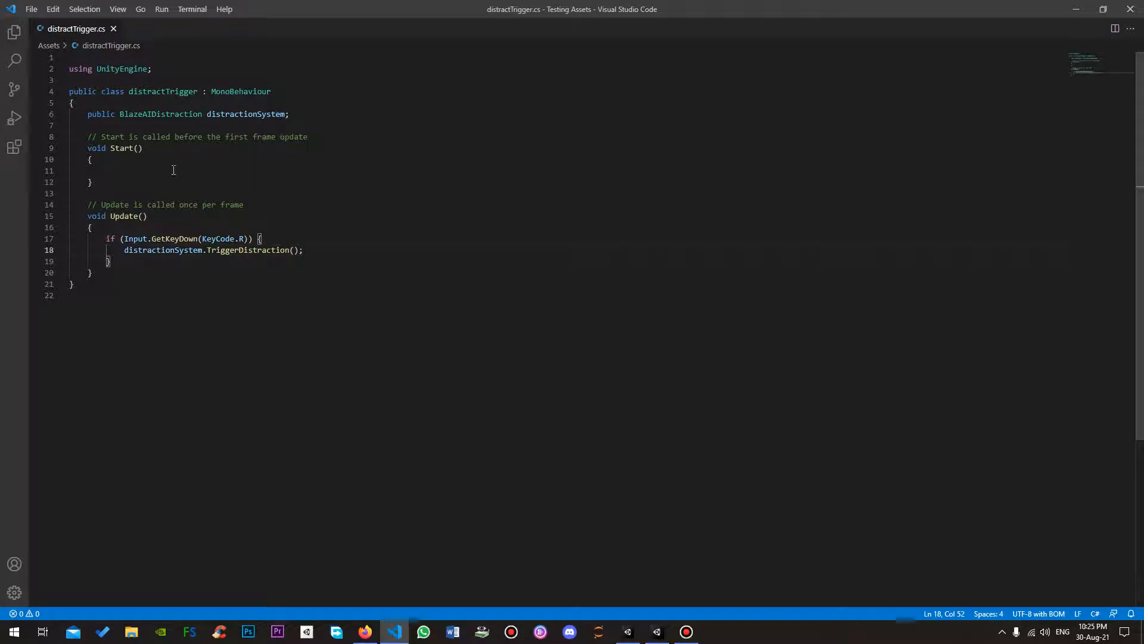
{"action": "mouse_move", "coordinate": [89, 136]}
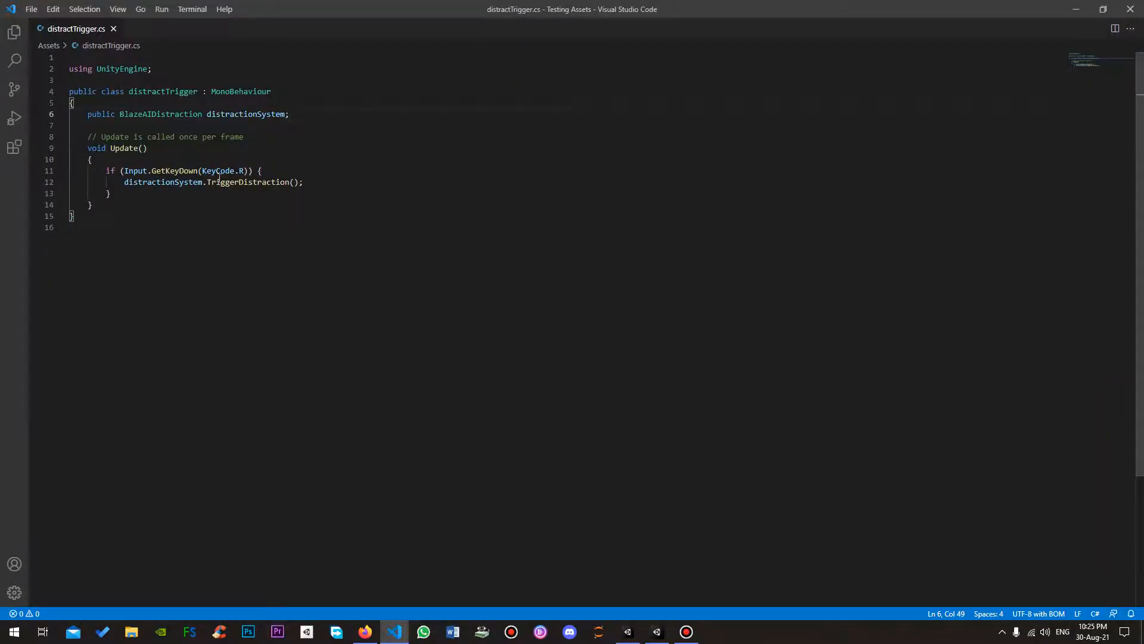
{"action": "mouse_move", "coordinate": [386, 210]}
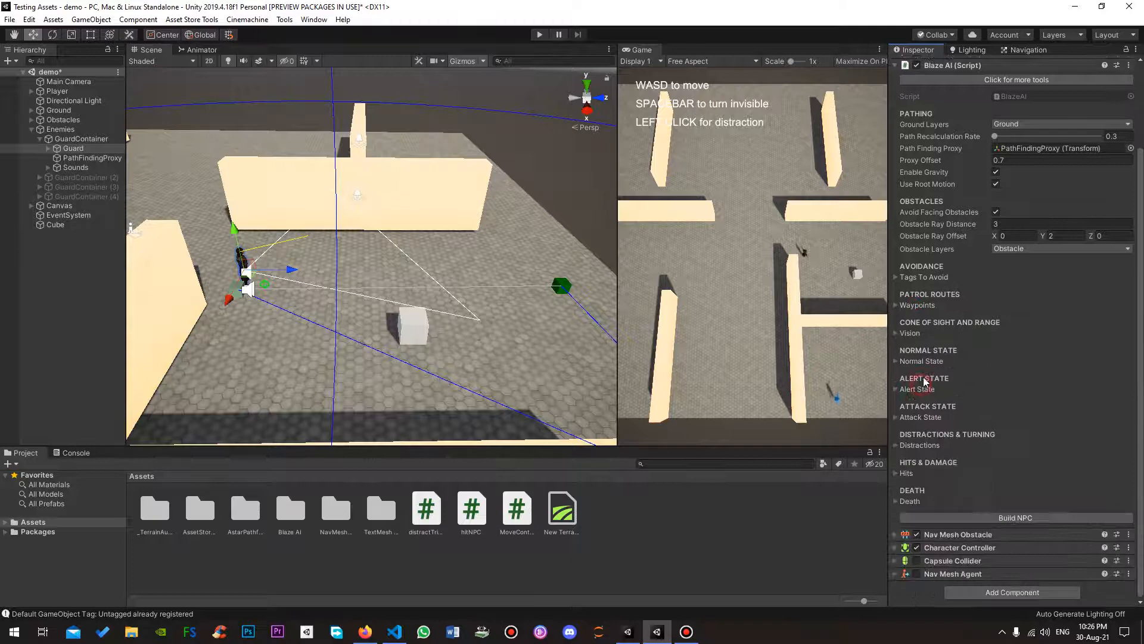
Expand the guard's Distractions foldout and scroll to its script-enabling and audio options.
{"action": "left_click", "coordinate": [919, 445]}
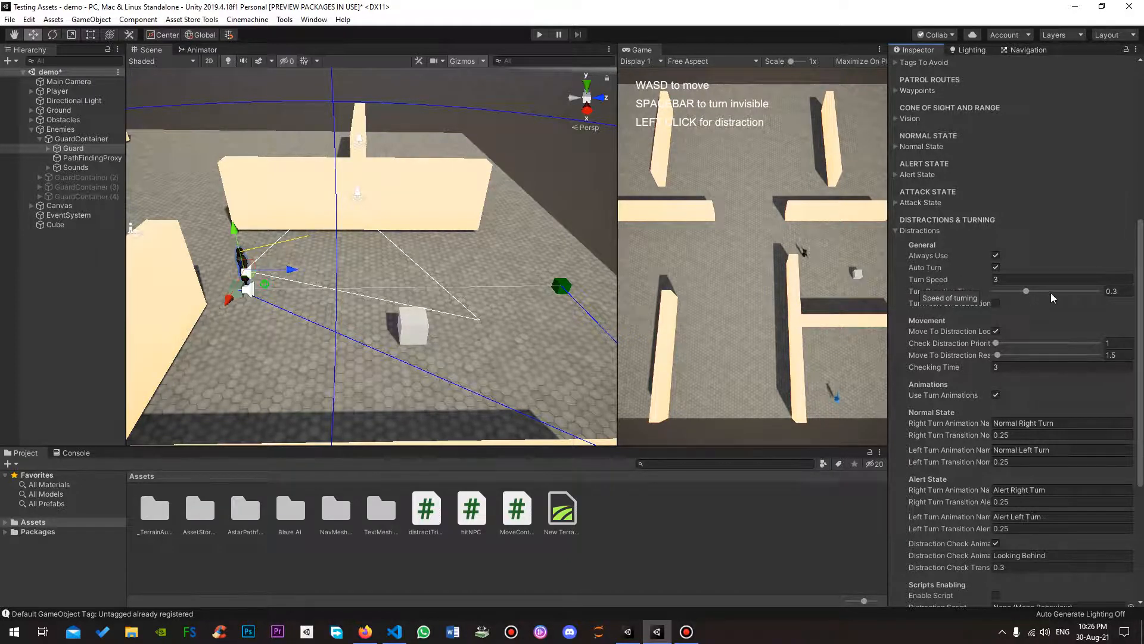
{"action": "mouse_move", "coordinate": [985, 289]}
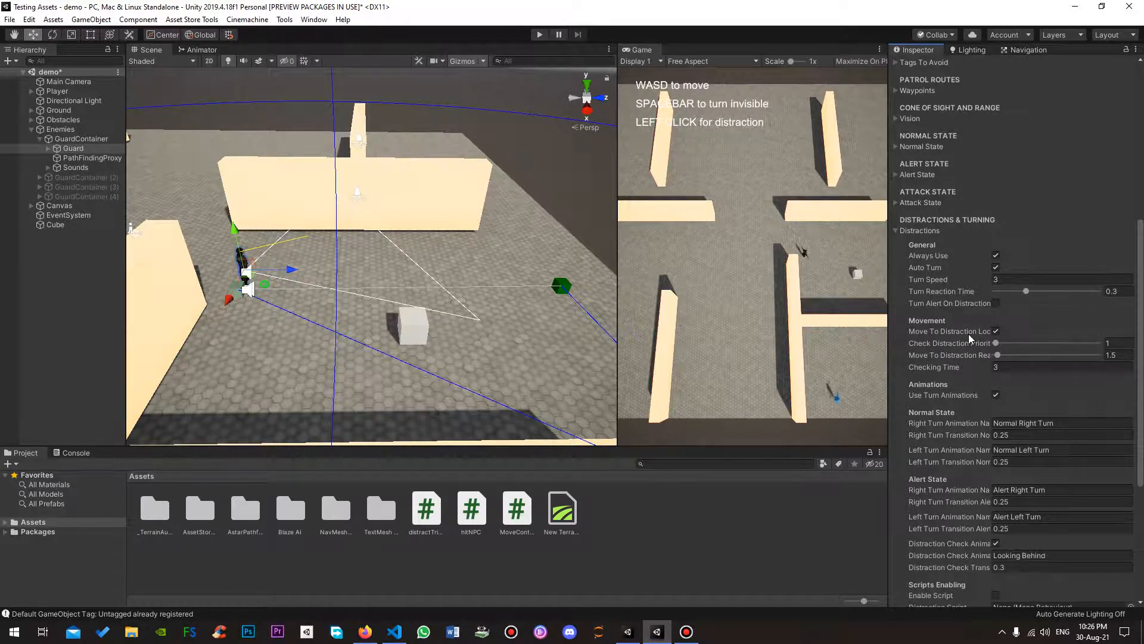
{"action": "scroll", "scroll_direction": "down", "scroll_amount": 3}
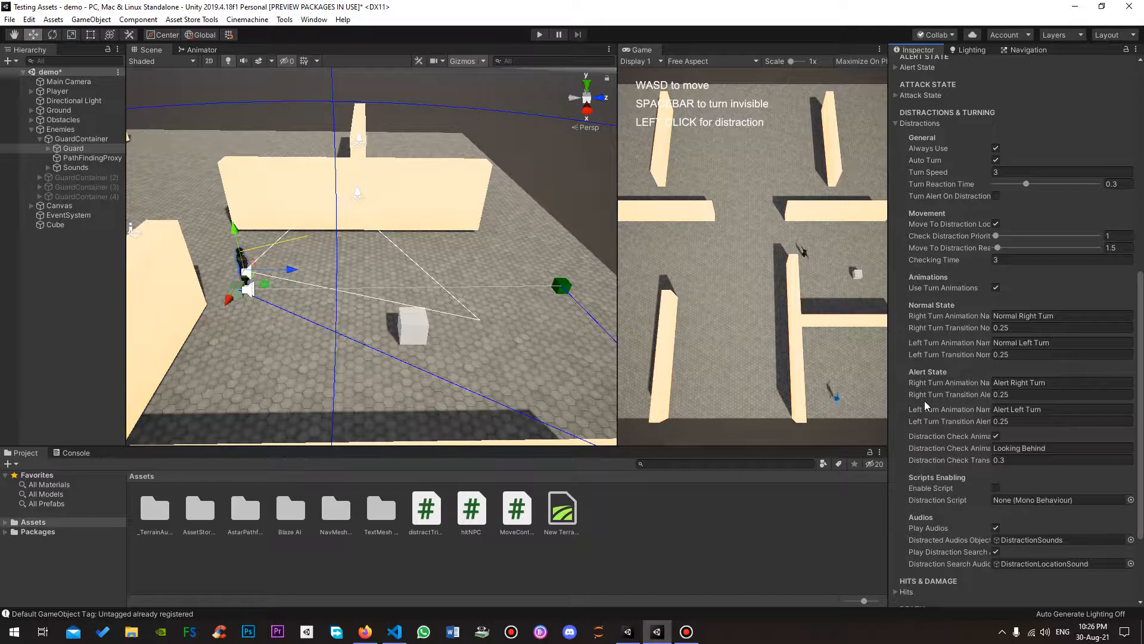
{"action": "mouse_move", "coordinate": [949, 342]}
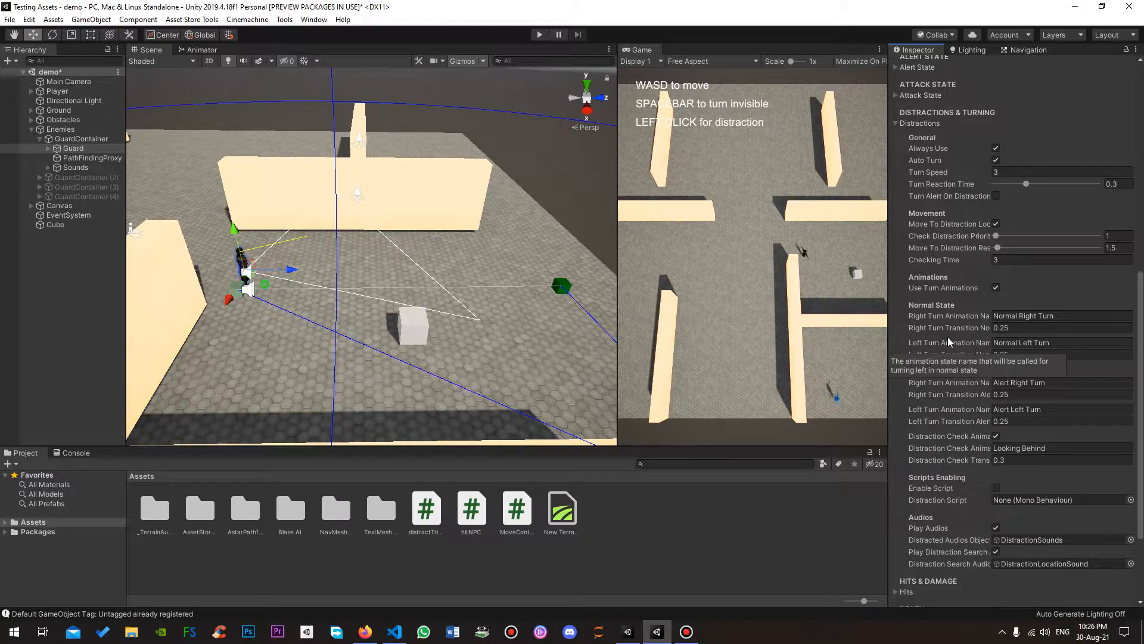